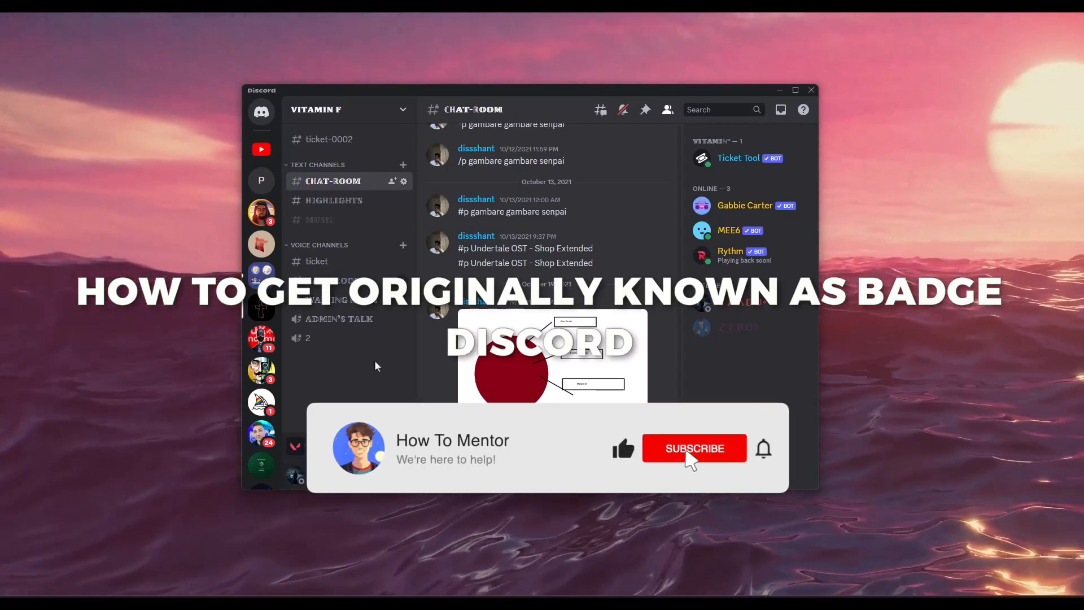
Open your own profile popout from the avatar in the bottom-left user panel
click(694, 447)
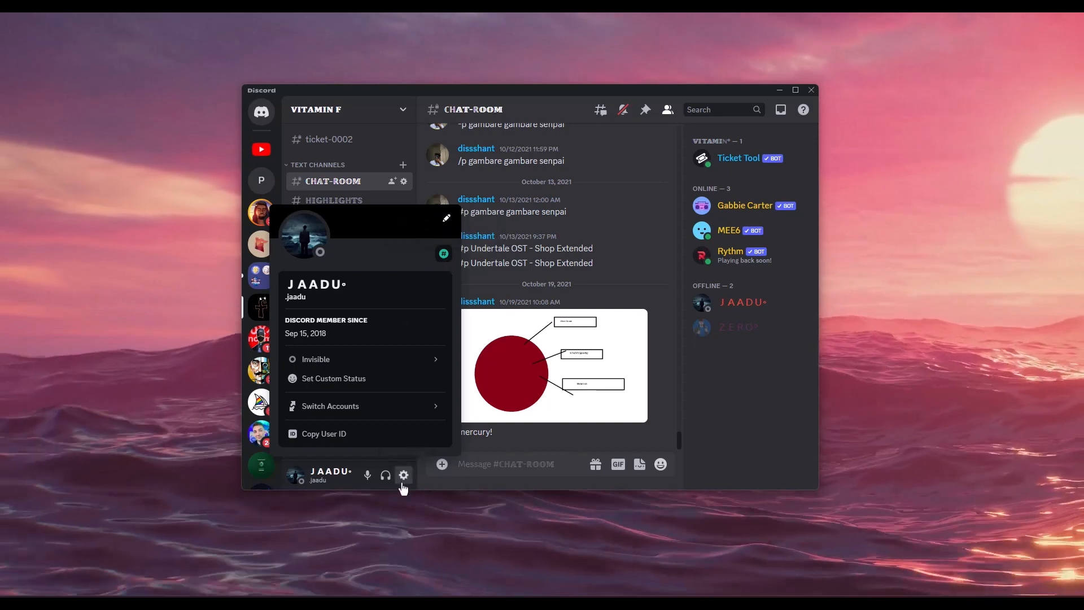
Go to Edit User Profile in User Settings and scroll to the Legacy Username Badge toggle
click(403, 475)
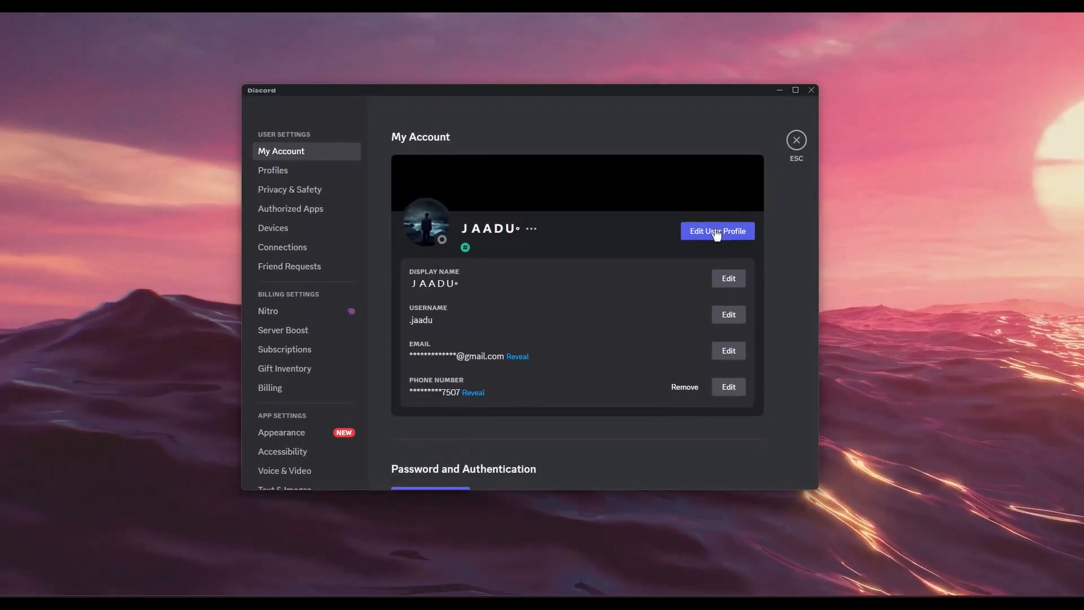
click(717, 231)
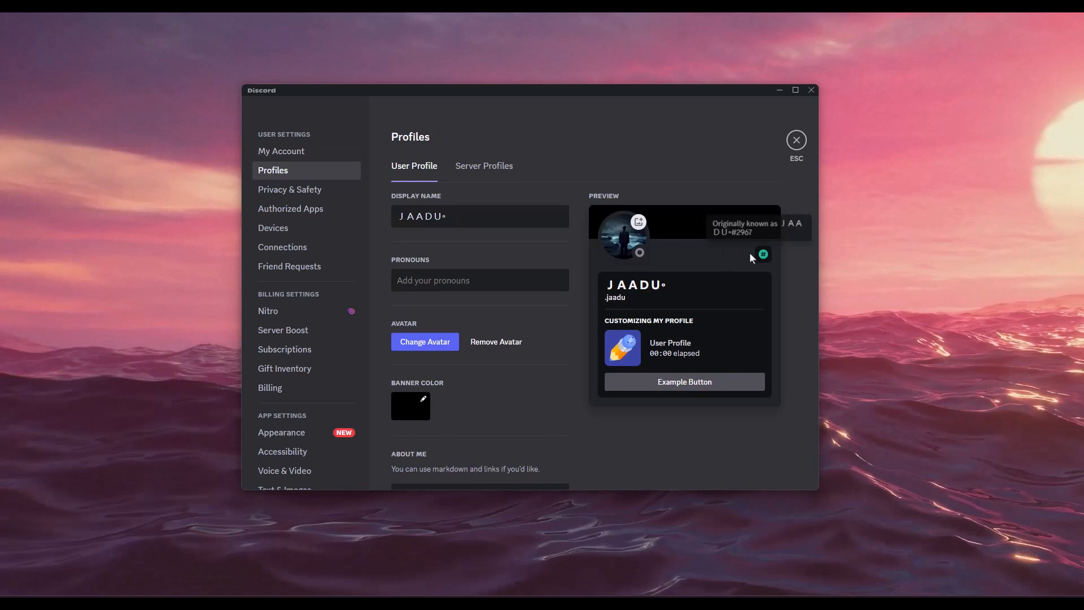
scroll(down, 3)
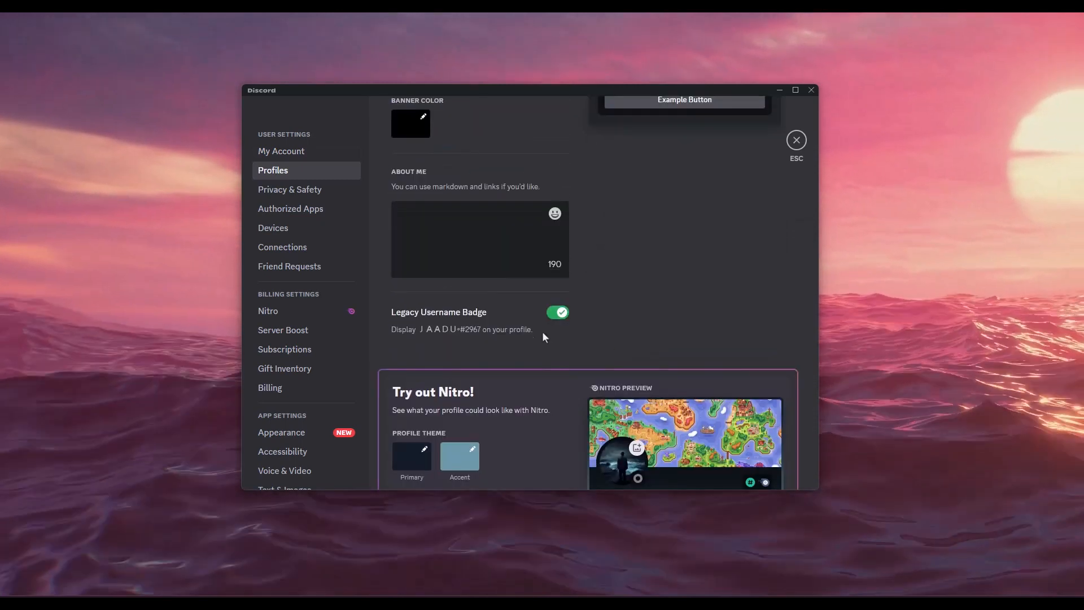
mouse_move(498, 315)
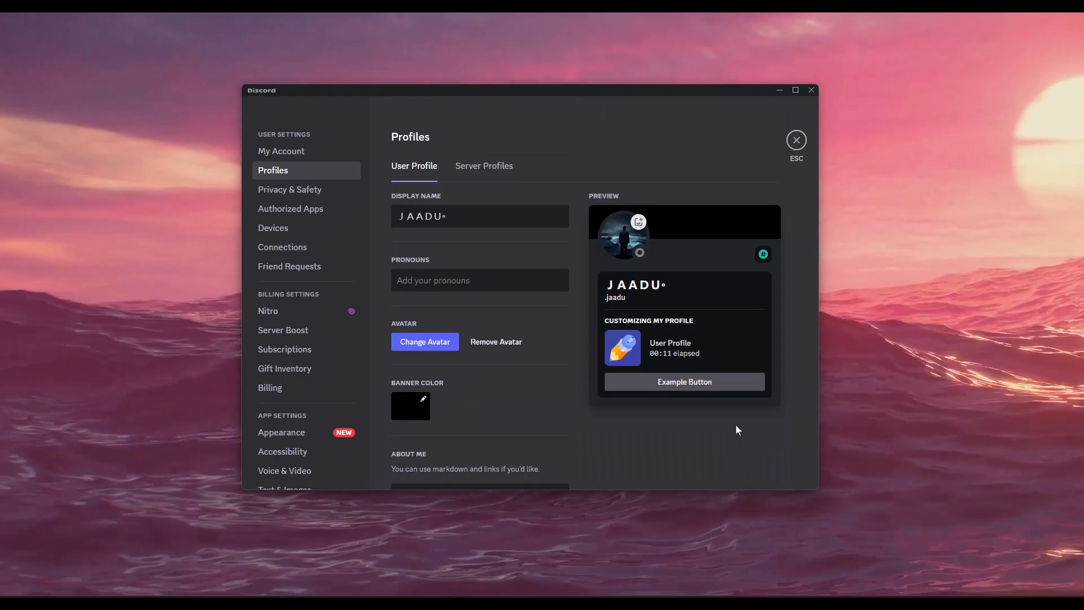
Close the yellow 'Action needed' update-your-username banner on the Friends page
click(795, 139)
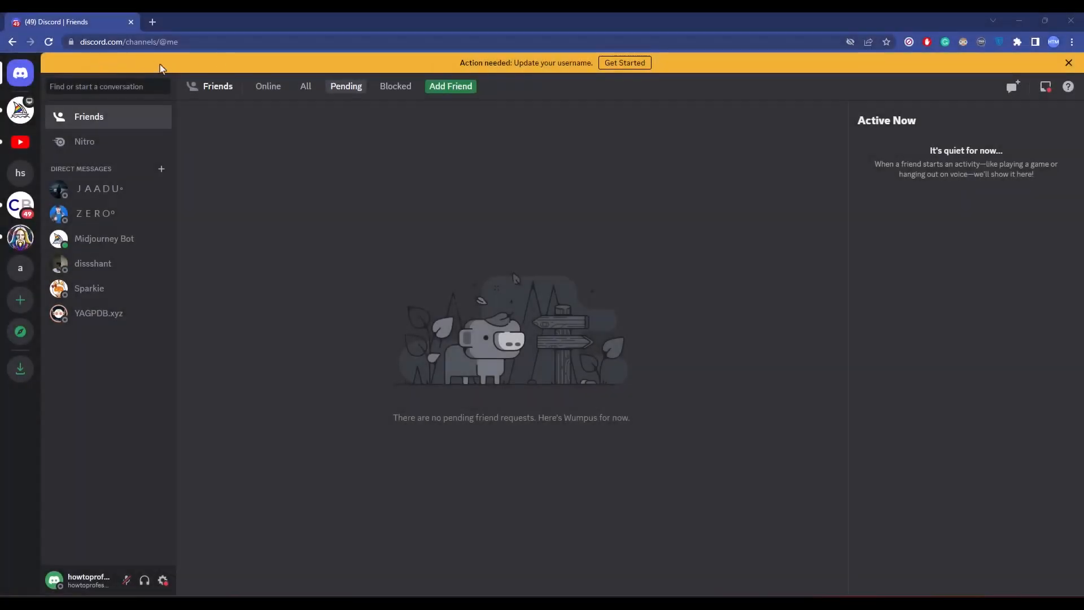
mouse_move(261, 64)
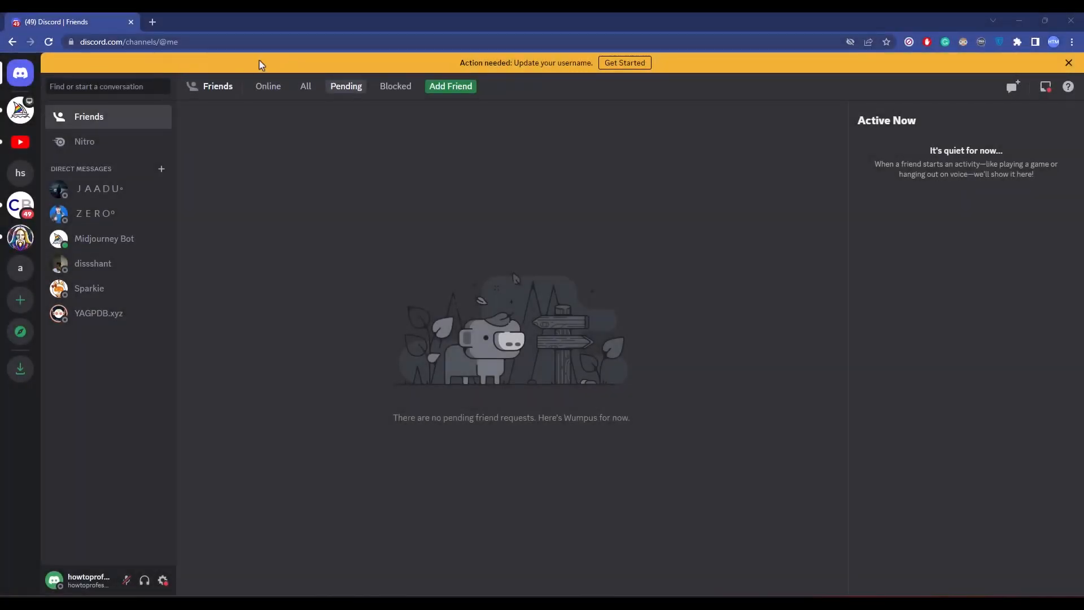
mouse_move(447, 66)
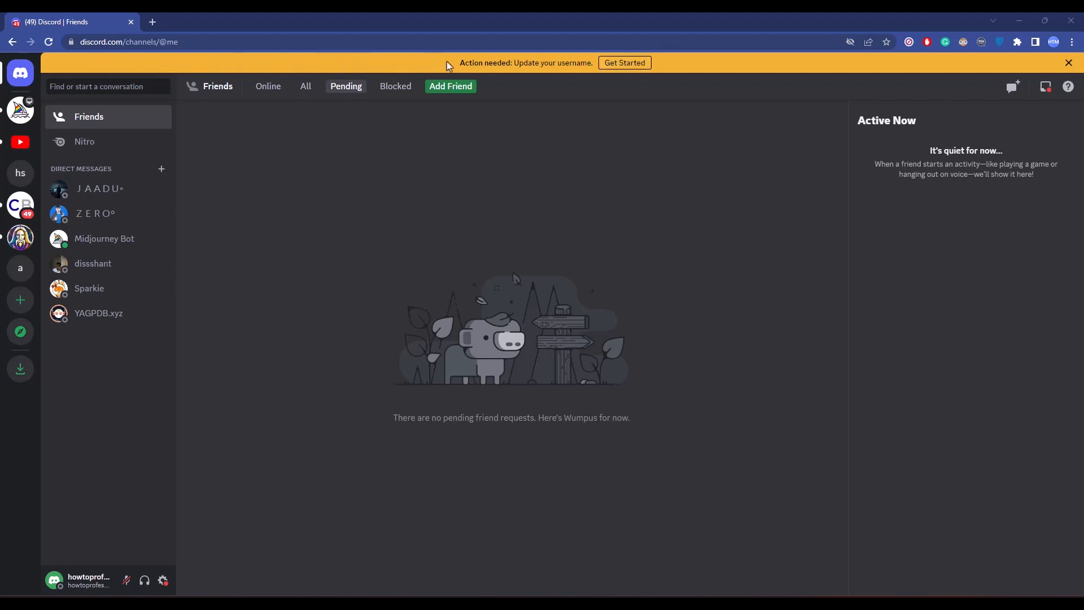
mouse_move(872, 108)
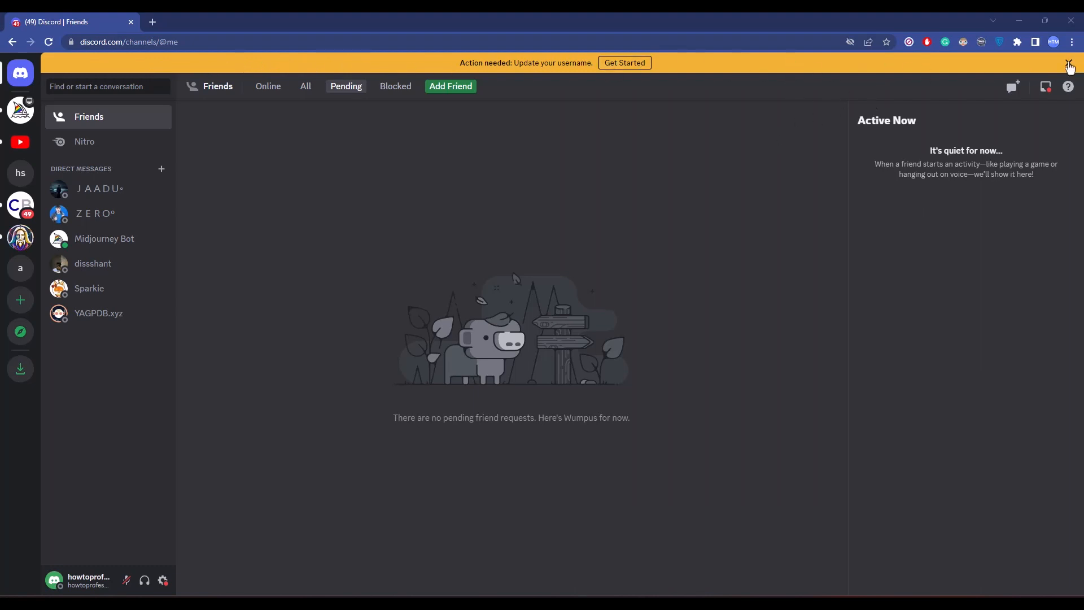
click(1068, 63)
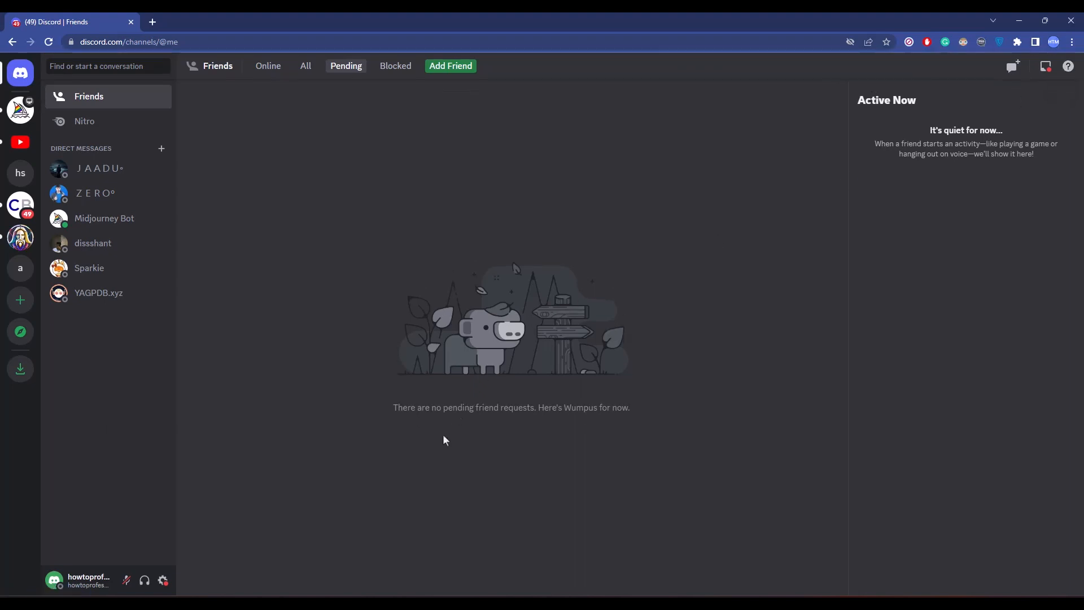
mouse_move(164, 579)
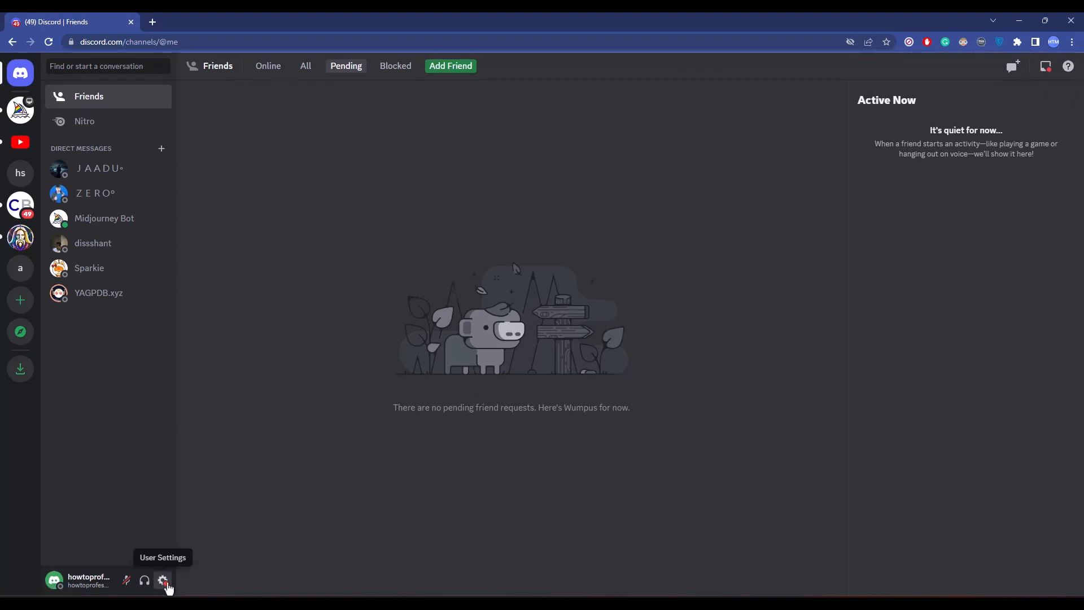
Open My Account in User Settings, where the username still needs updating
click(163, 579)
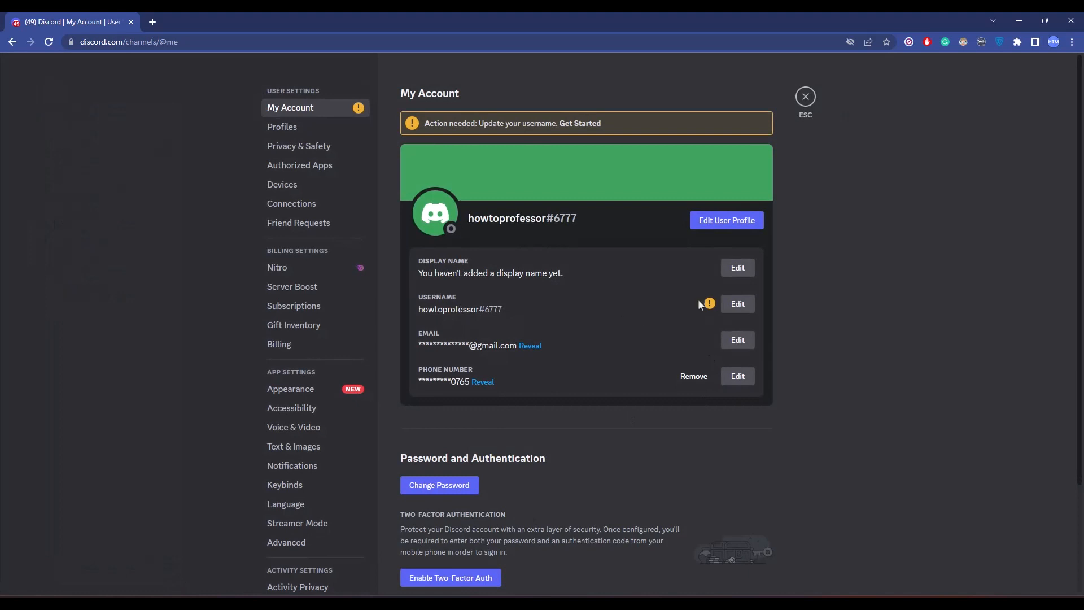
mouse_move(709, 303)
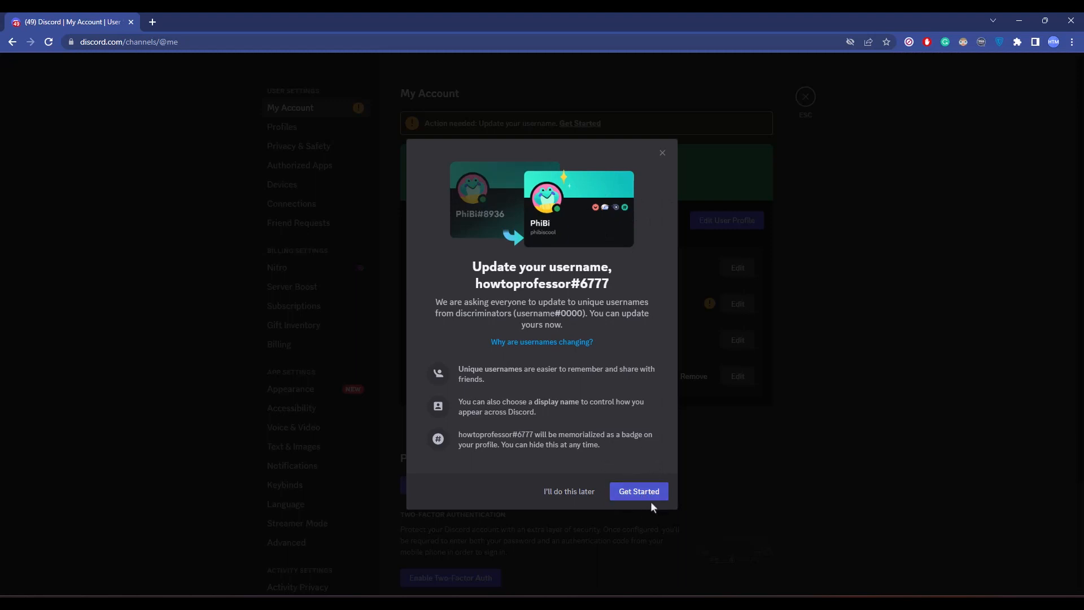
Change the display name to 'HowToMentor' in the username update prompt and continue
click(638, 491)
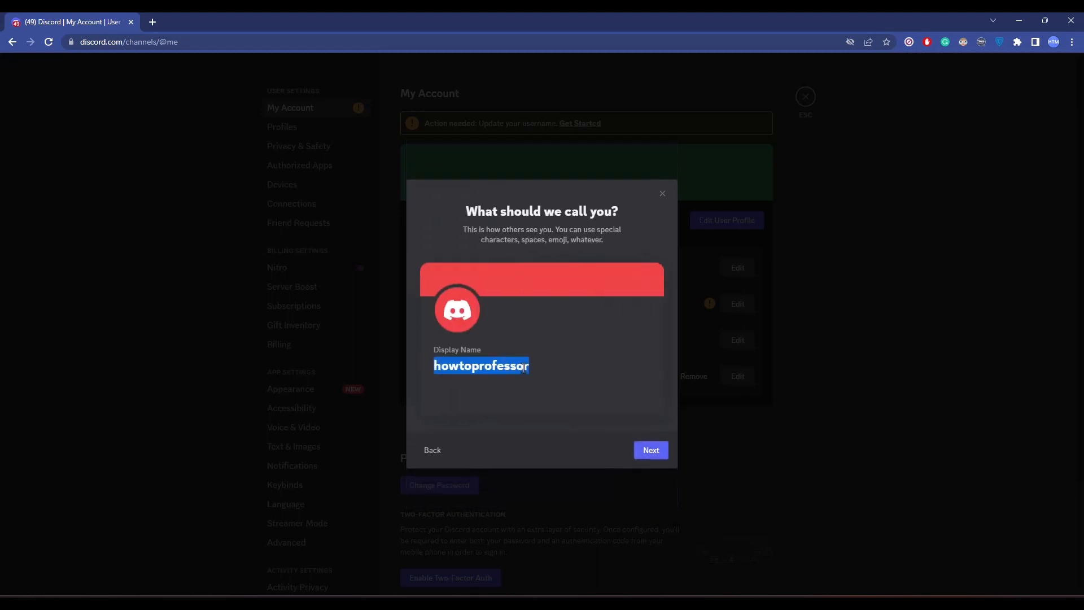
click(546, 366)
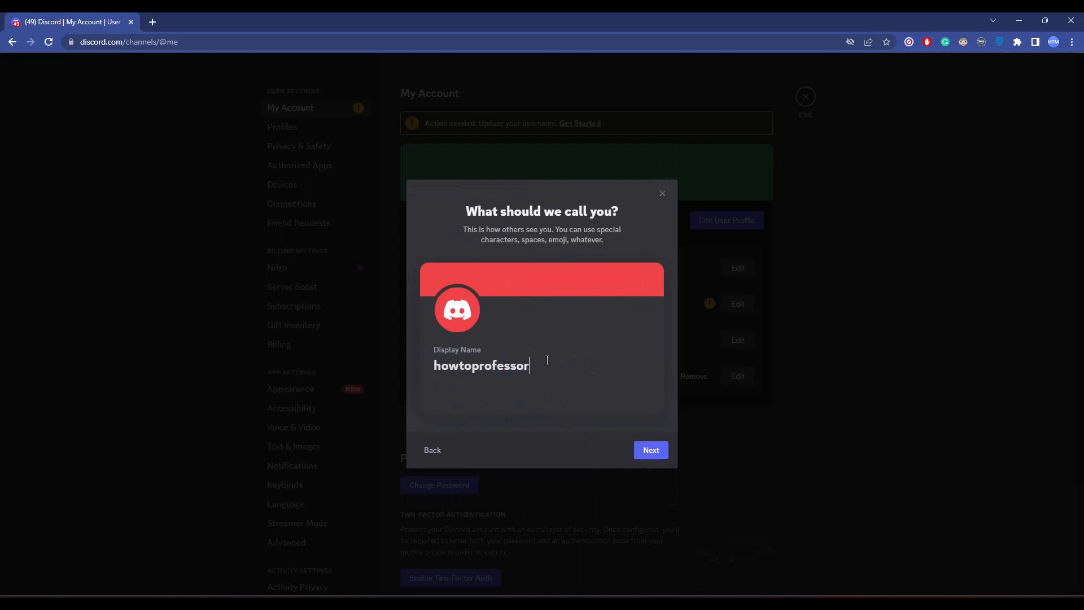
key(Backspace)
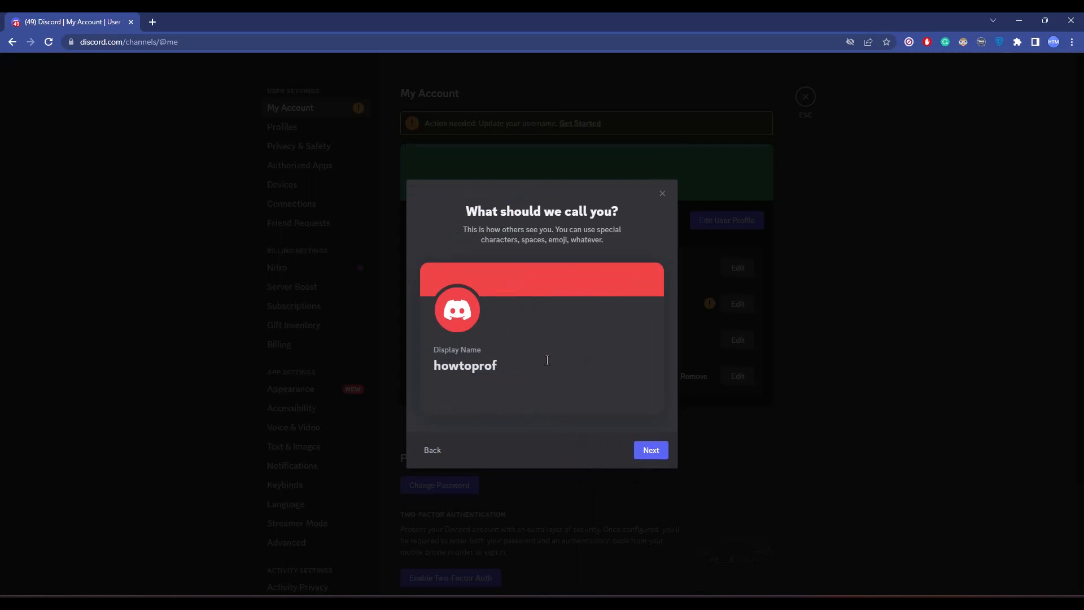
text(HowToMentor)
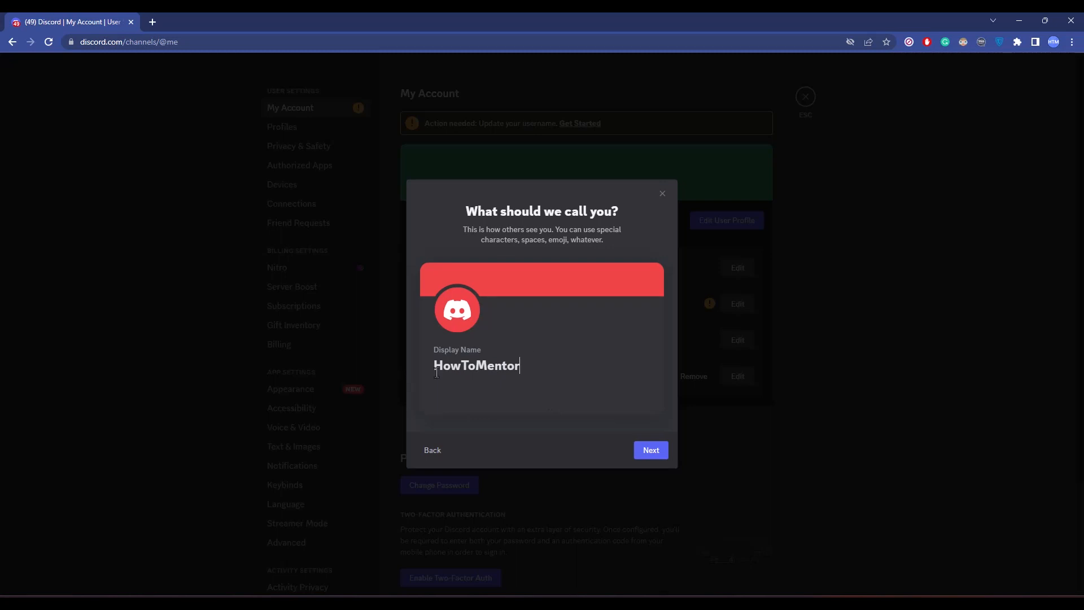
click(650, 449)
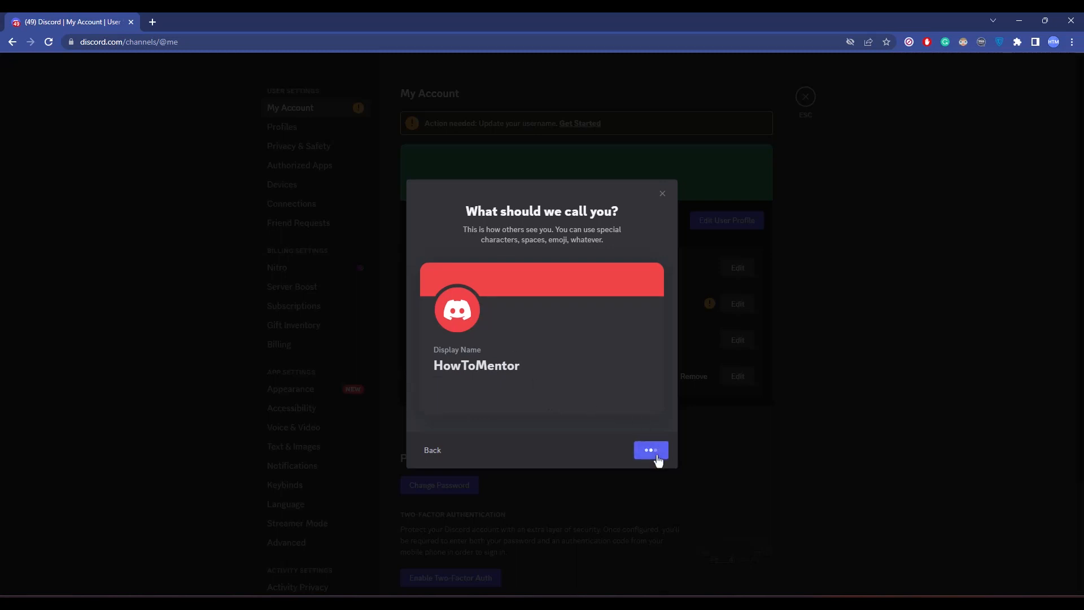
Replace the suggested username with 'howto1174', submit it and dismiss the confirmation
click(649, 449)
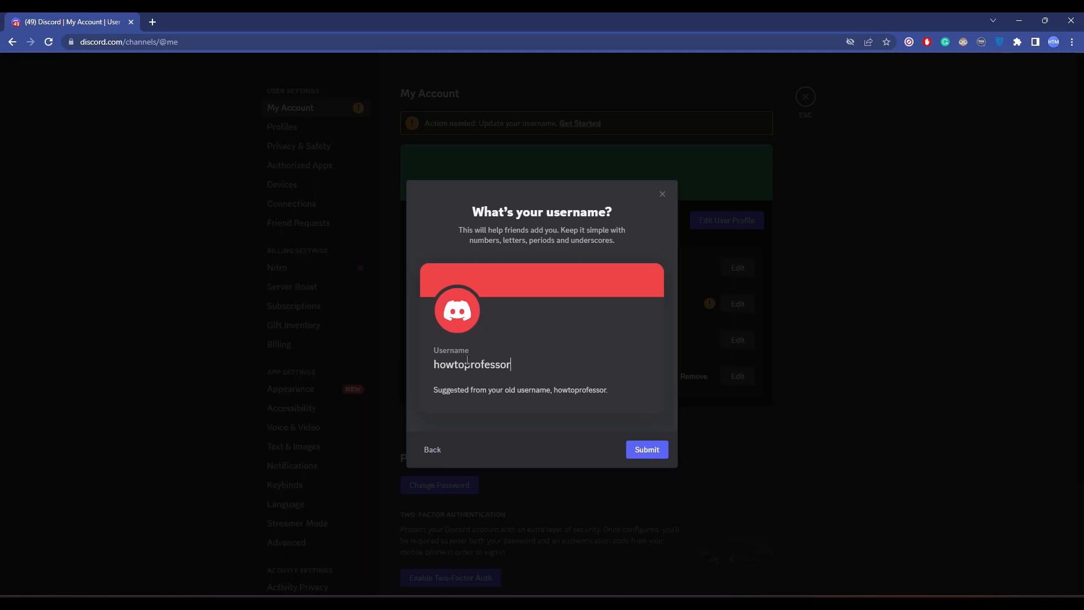
mouse_move(610, 316)
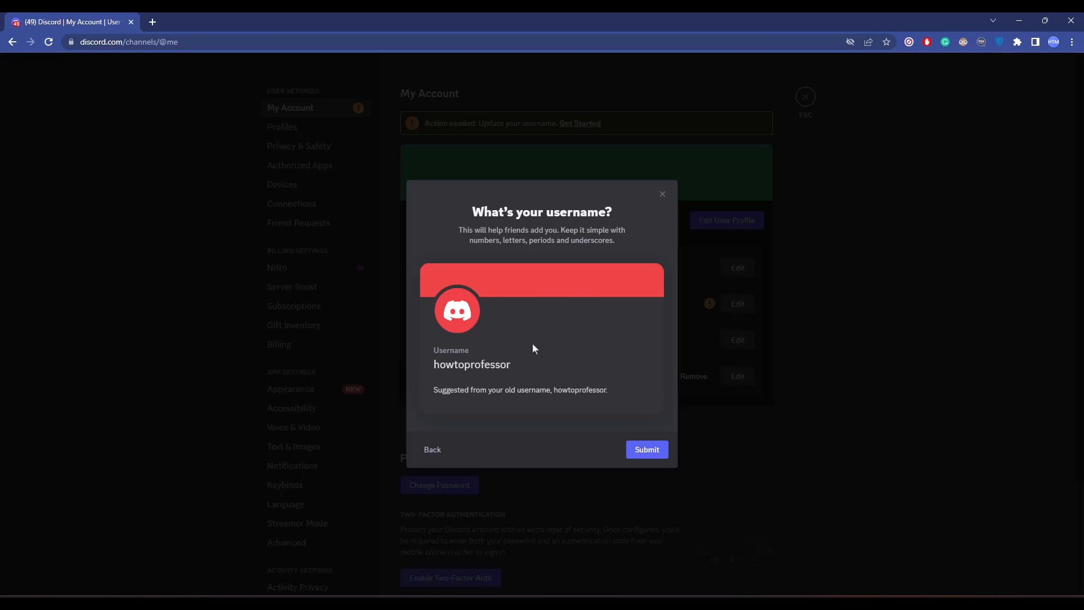
click(472, 364)
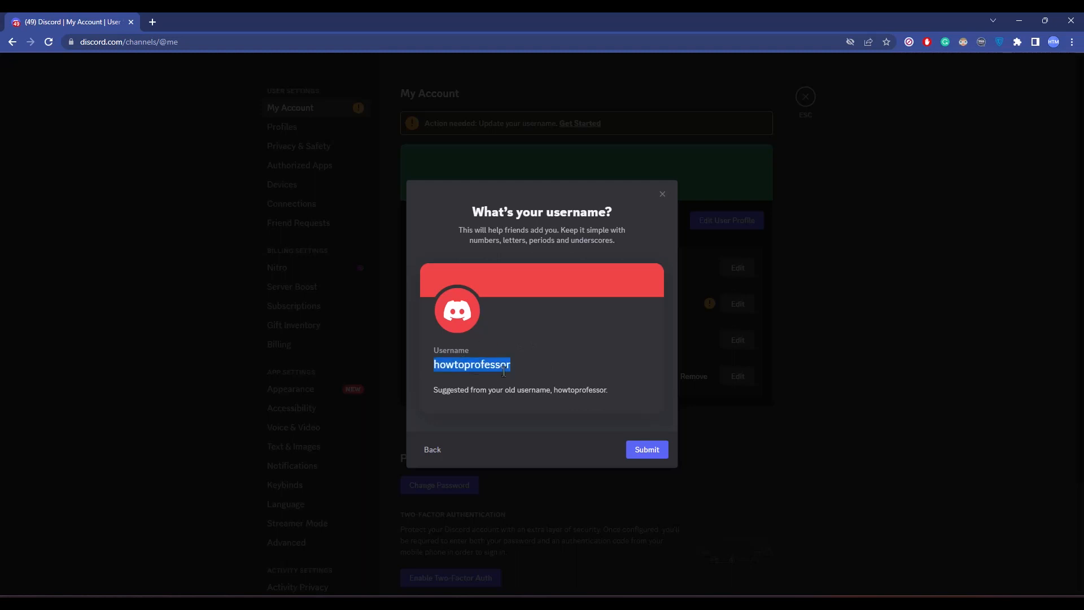
text(howto1174)
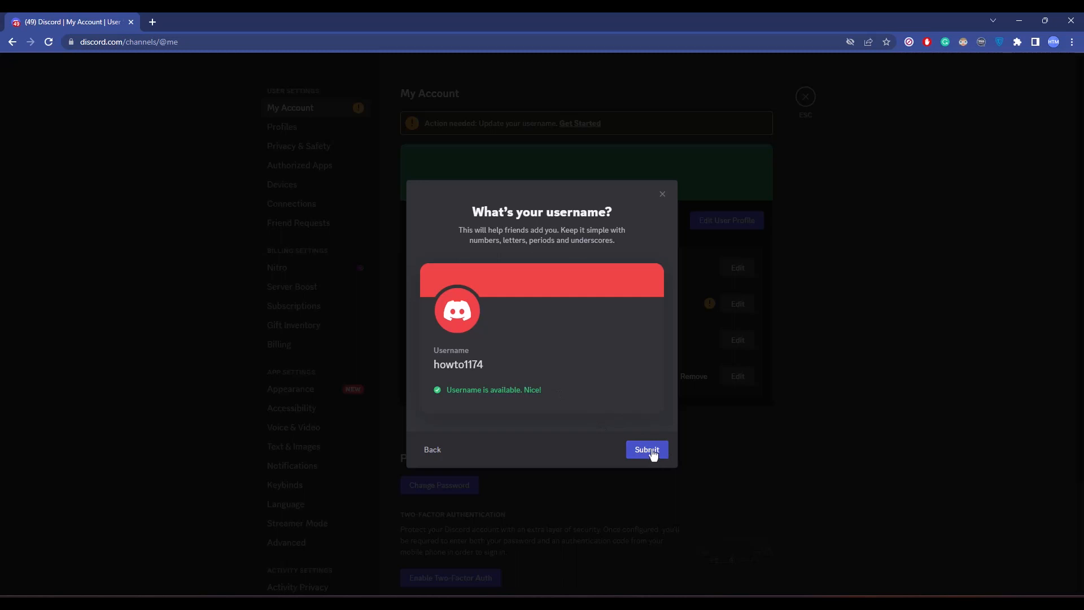
click(645, 449)
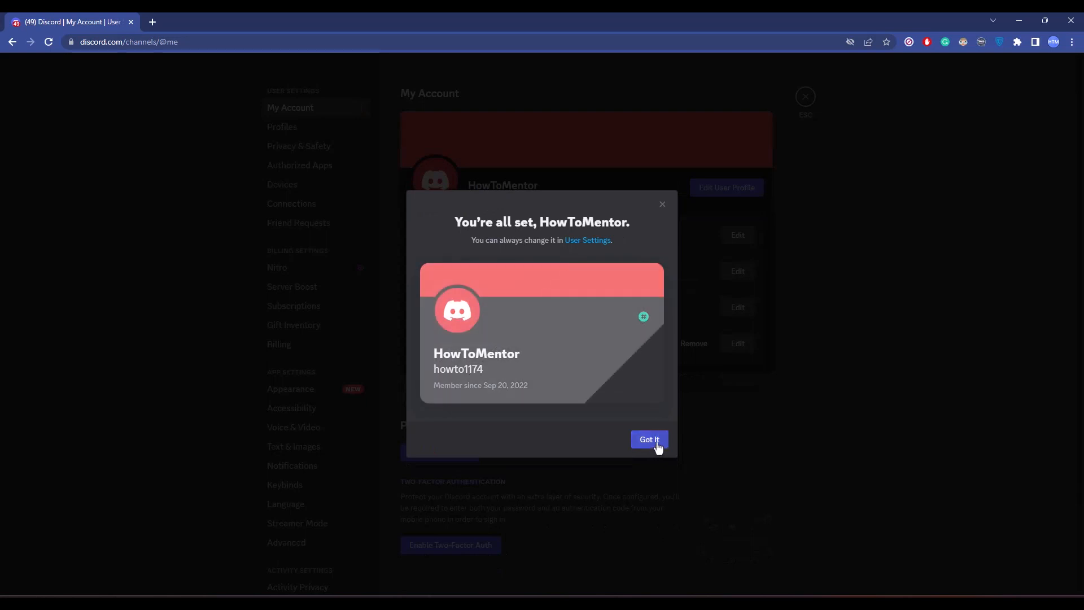
click(648, 439)
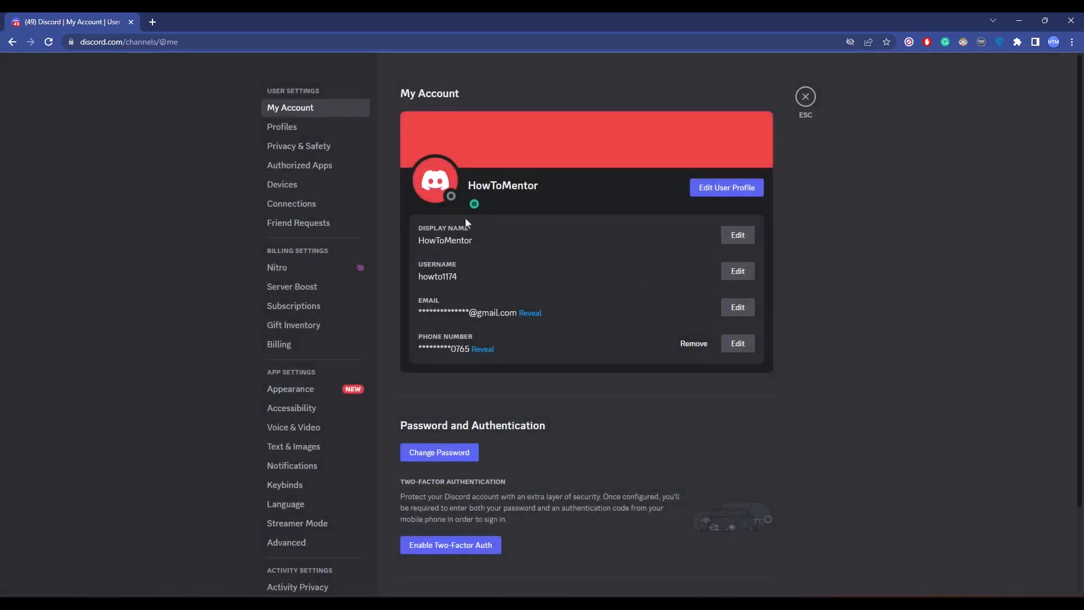